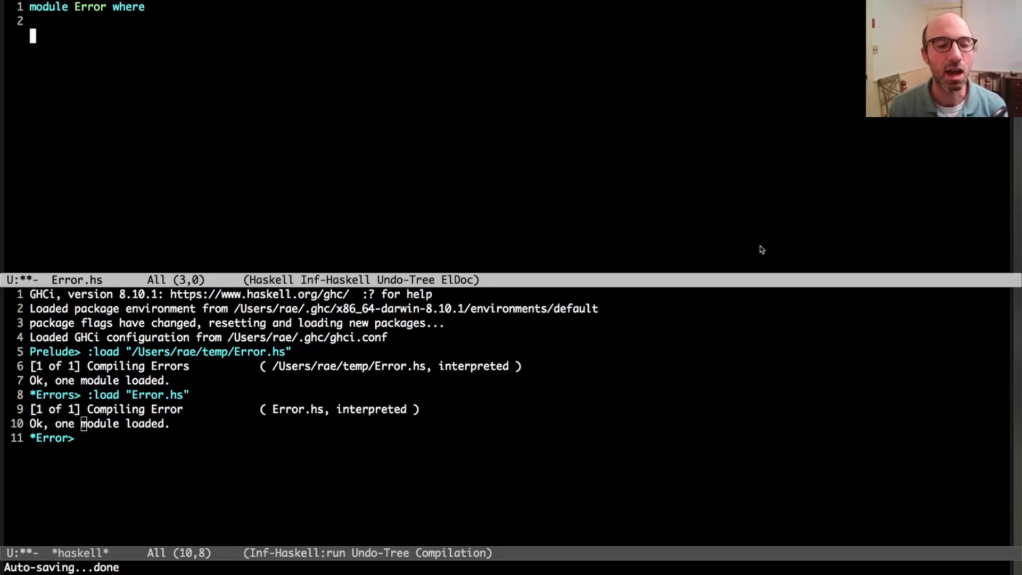
# Step: Write the definition x = not 'y' in Error.hs
pyautogui.write('x =')
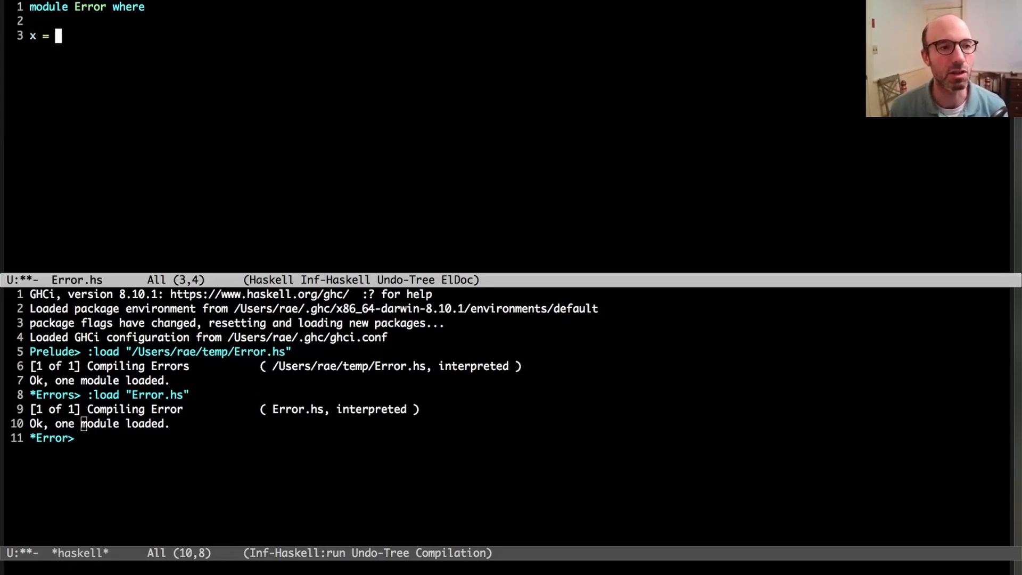
pyautogui.write('not')
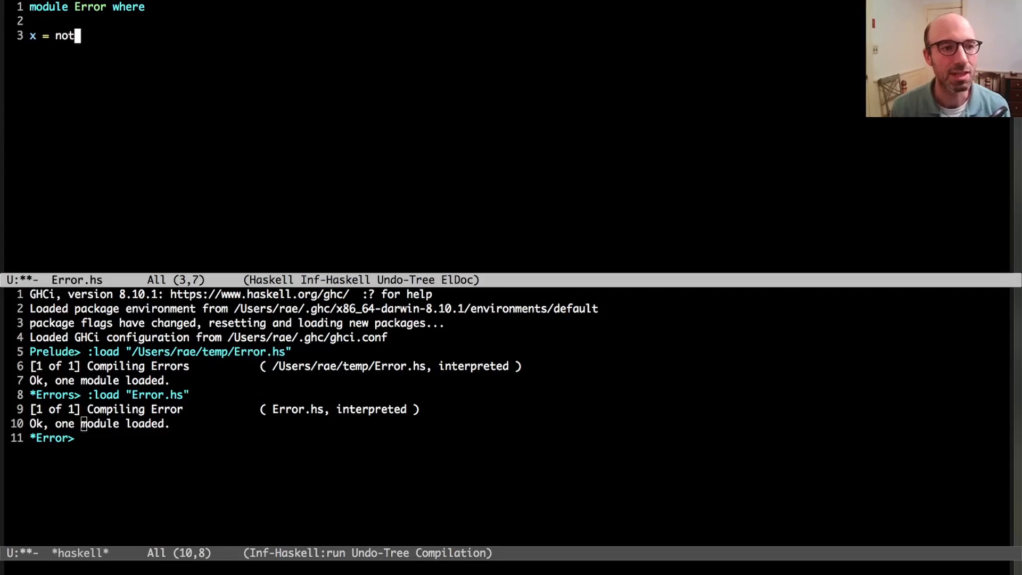
pyautogui.write("'y'")
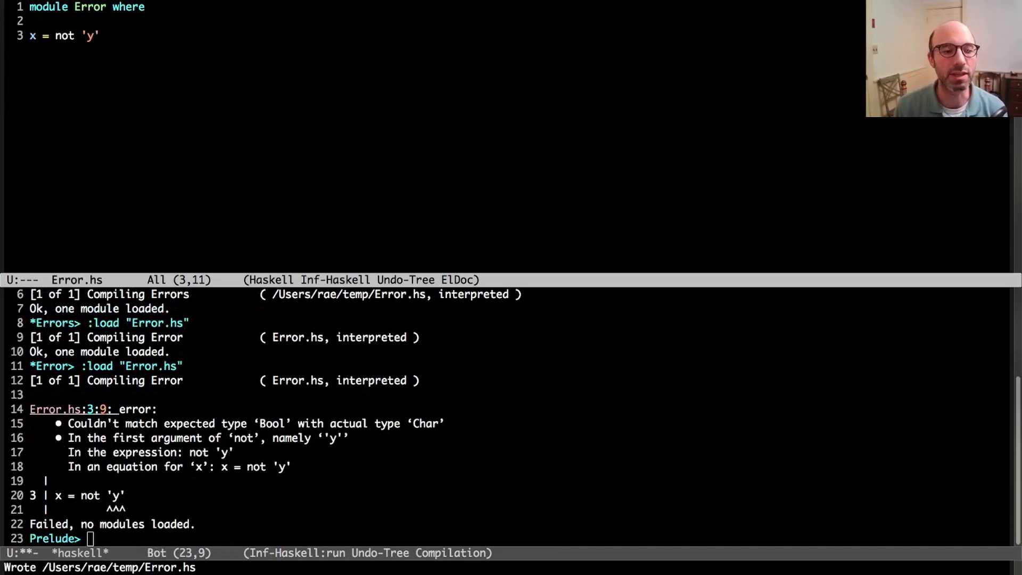
pyautogui.moveTo(359, 509)
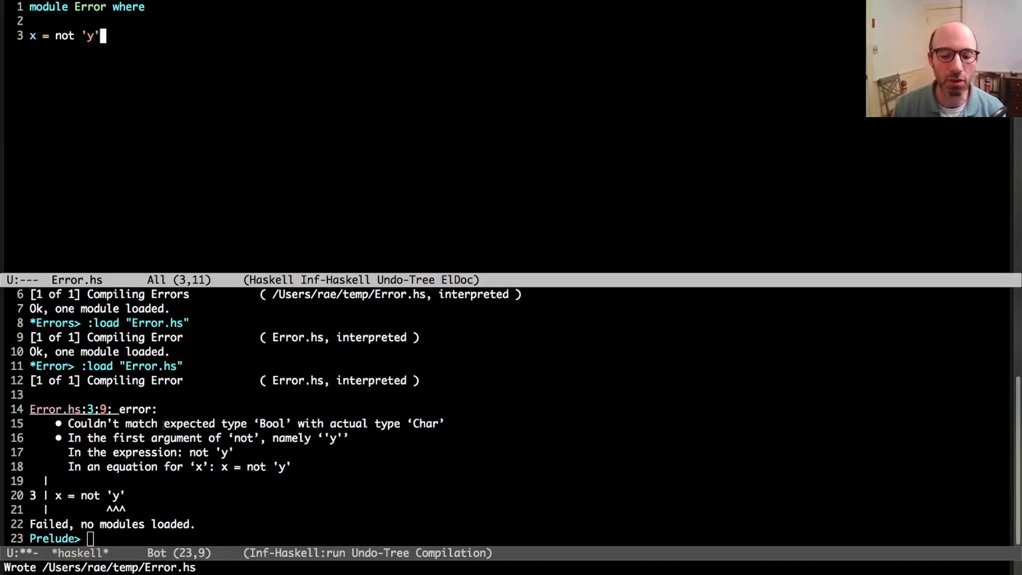
# Step: Add the comment -- not :: Bool -> Bool on the blank line above x
pyautogui.doubleClick(185, 423)
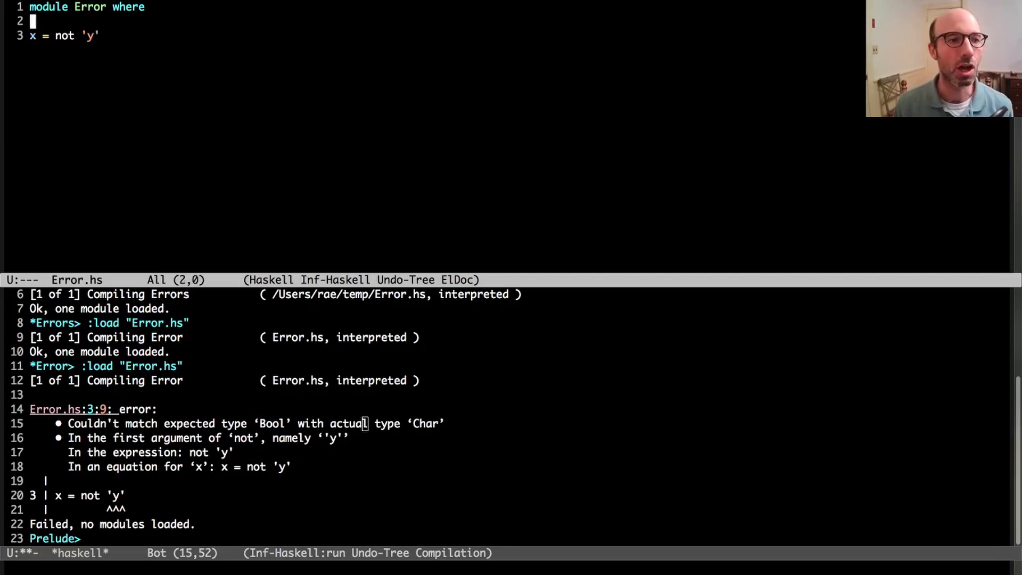
pyautogui.write('-- not ::')
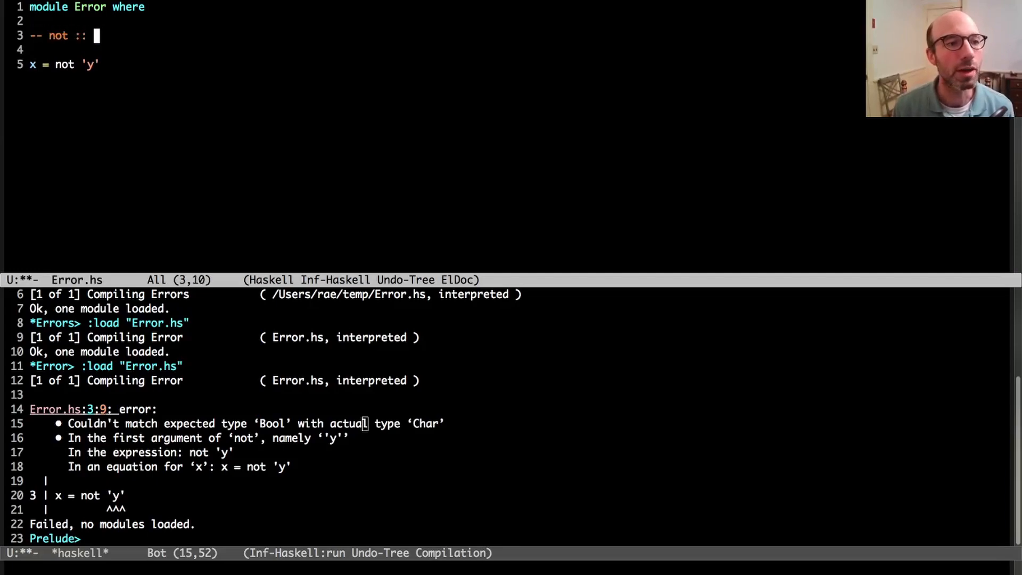
pyautogui.write('Bool -> Bool')
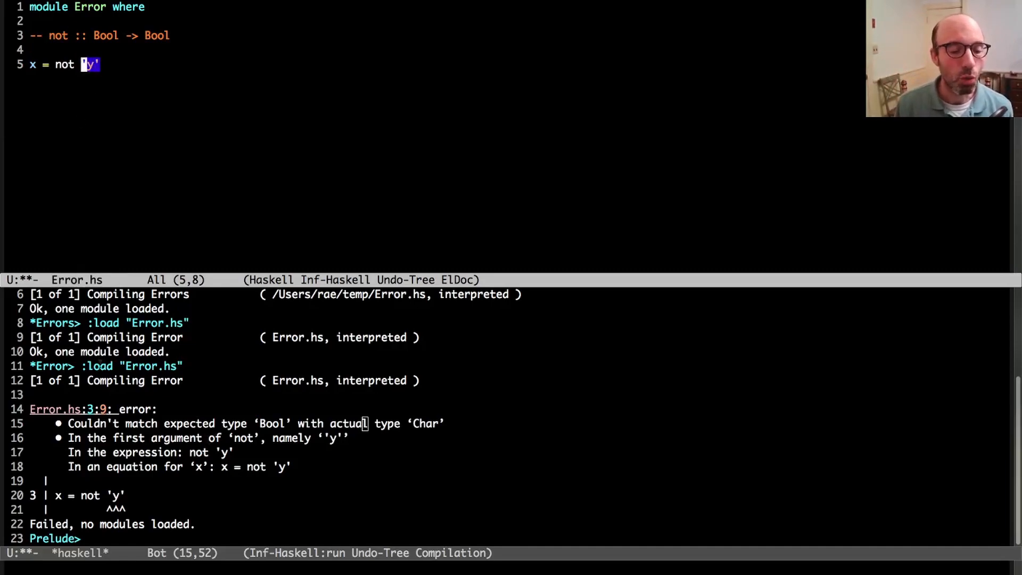
pyautogui.moveTo(52, 83)
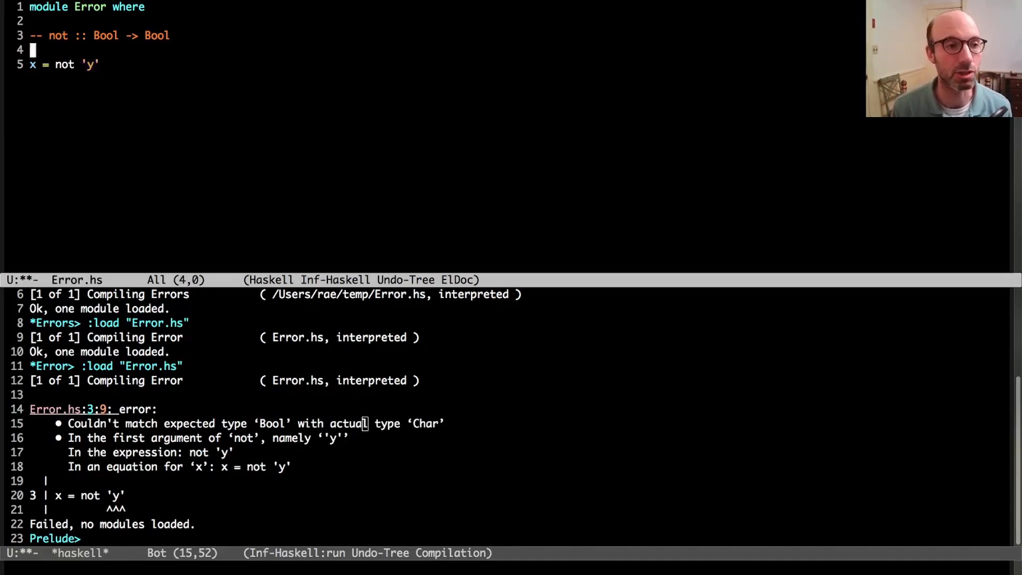
# Step: Start the comment -- 'y' :: Char and select the 'y' argument of not for replacement
pyautogui.write("-- 'y' :: Char")
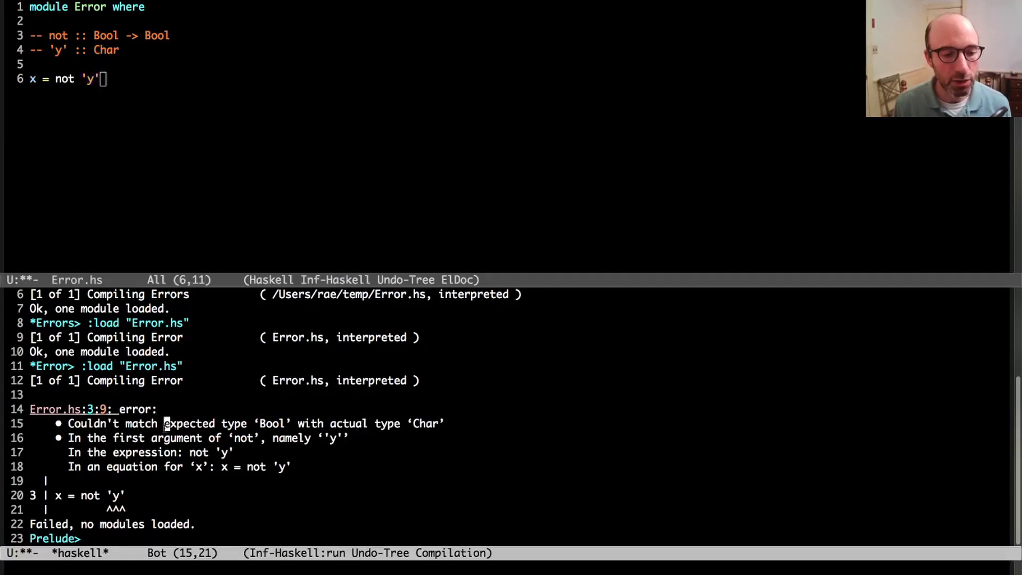
pyautogui.doubleClick(189, 423)
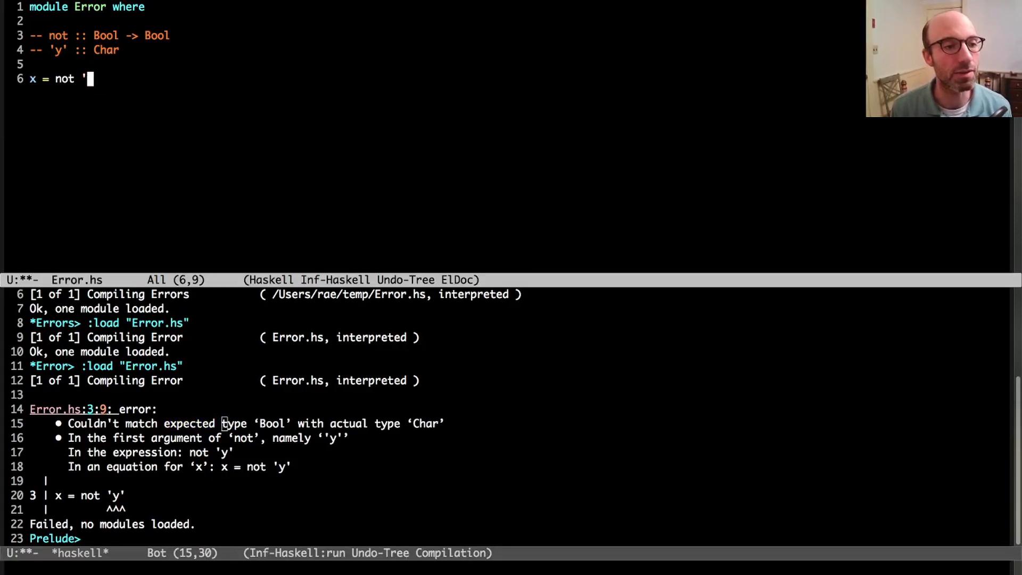
# Step: Make x = head (5 :: Int) and add the comment -- head :: [a] -> a
pyautogui.write('(5 :: Int)')
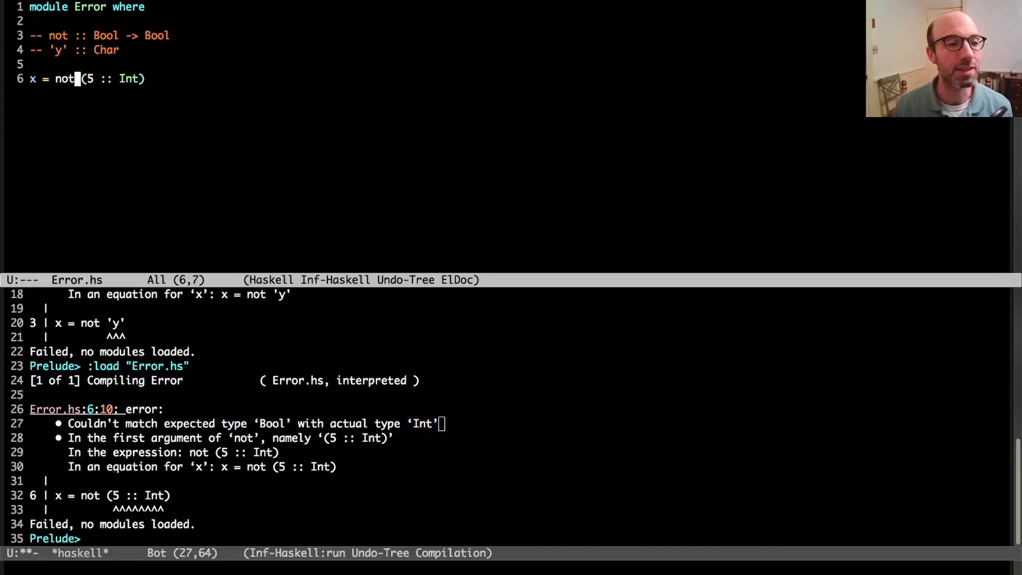
pyautogui.write('head')
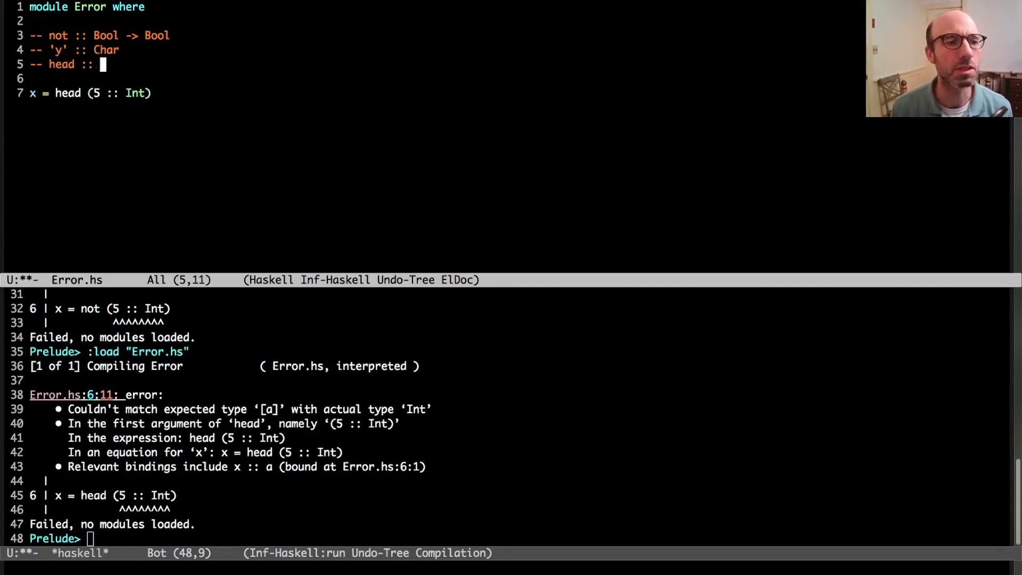
pyautogui.write('[a] -')
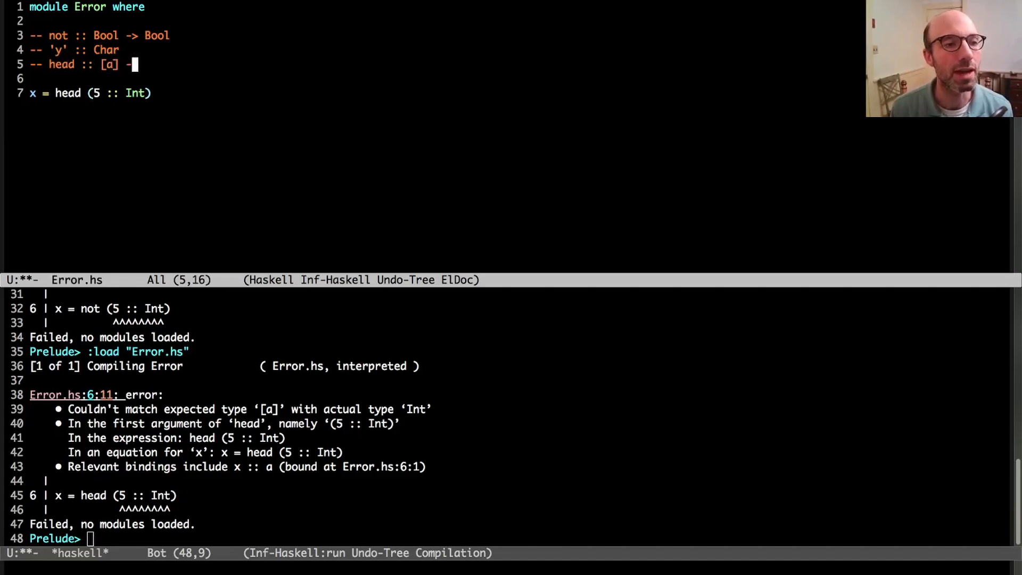
pyautogui.write('> a')
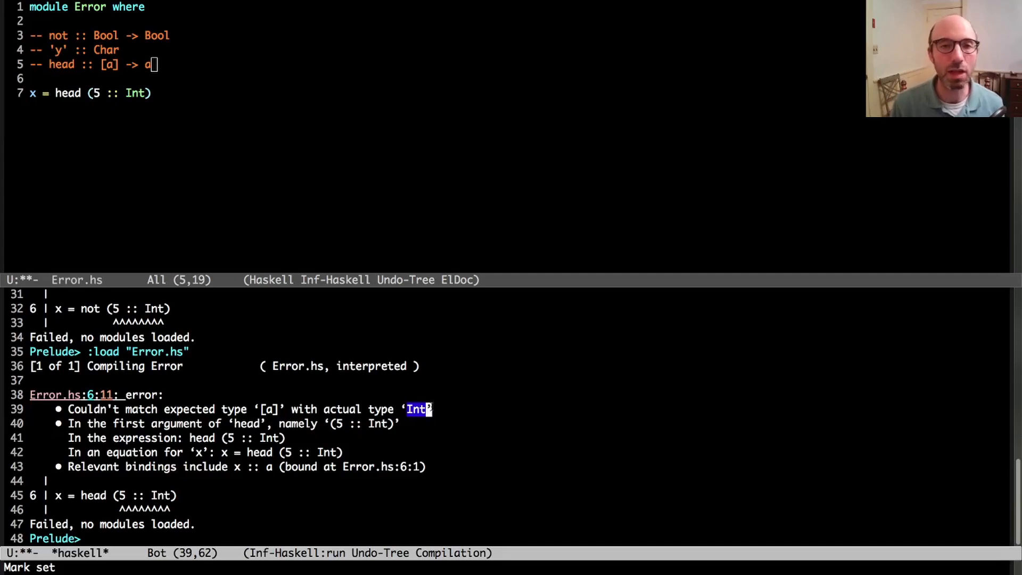
pyautogui.moveTo(170, 161)
pyautogui.write('f ::')
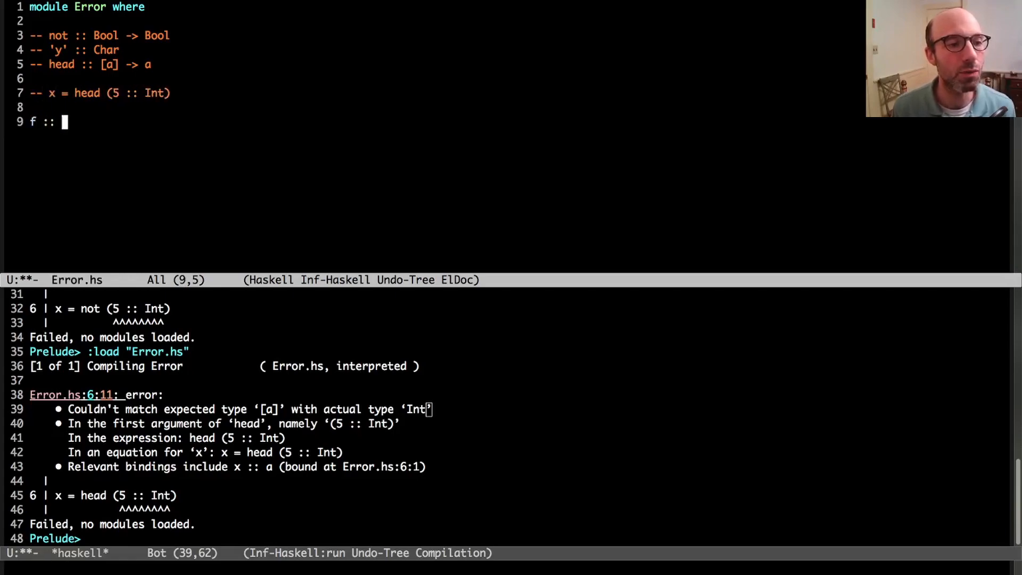
# Step: Declare f :: Eq a => a -> Bool and begin the definition f x = x
pyautogui.write('Eq a => a')
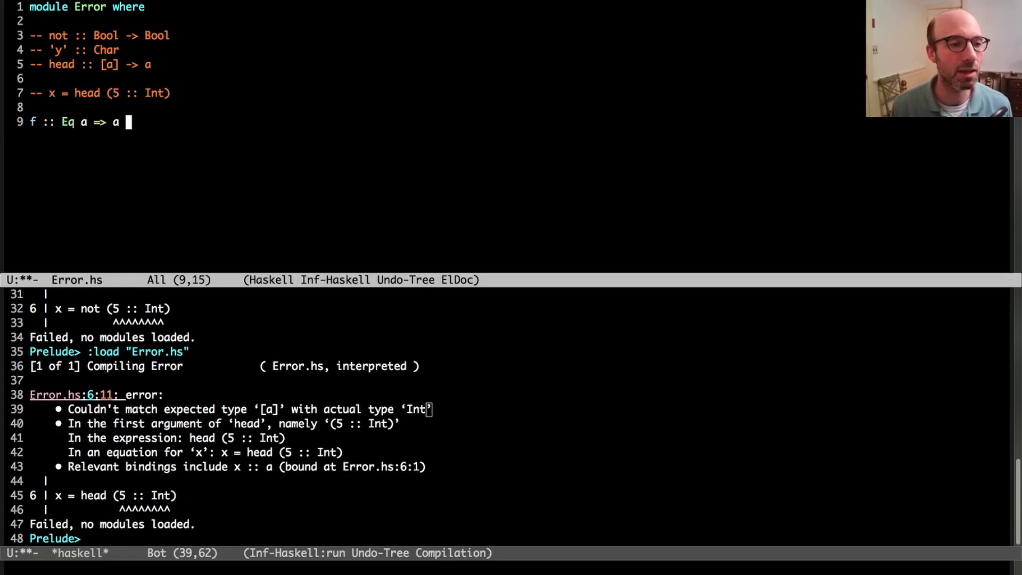
pyautogui.write('-> Bool')
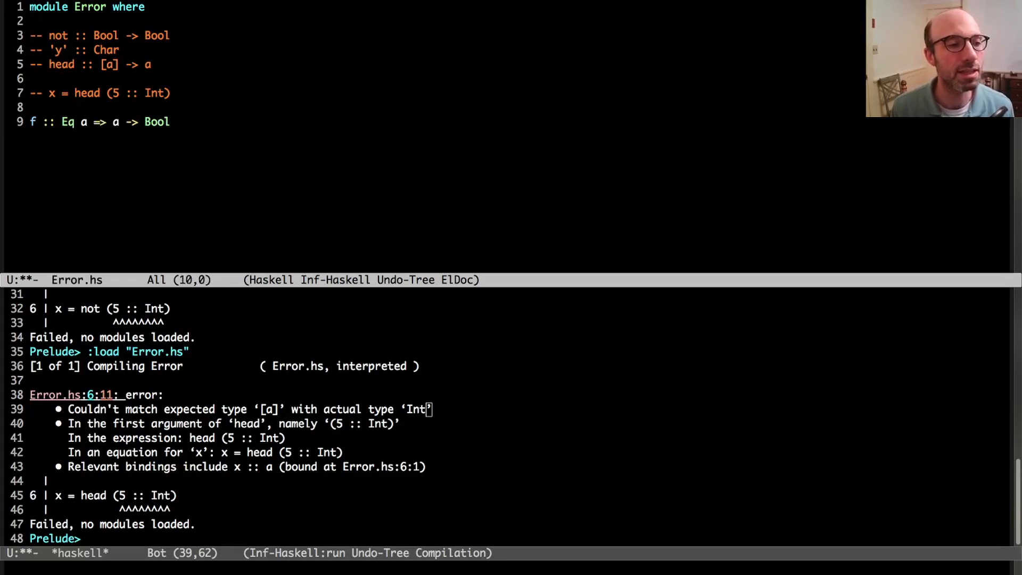
pyautogui.write('f x = x < x')
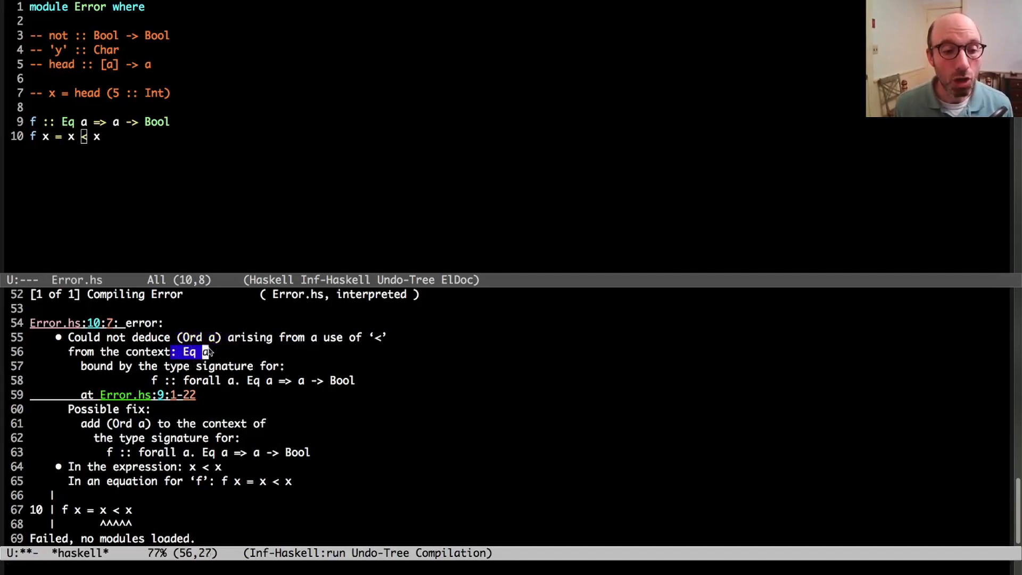
# Step: Set the mark in the buffer after GHCi reports it could not deduce (Ord a)
pyautogui.press('C-space')
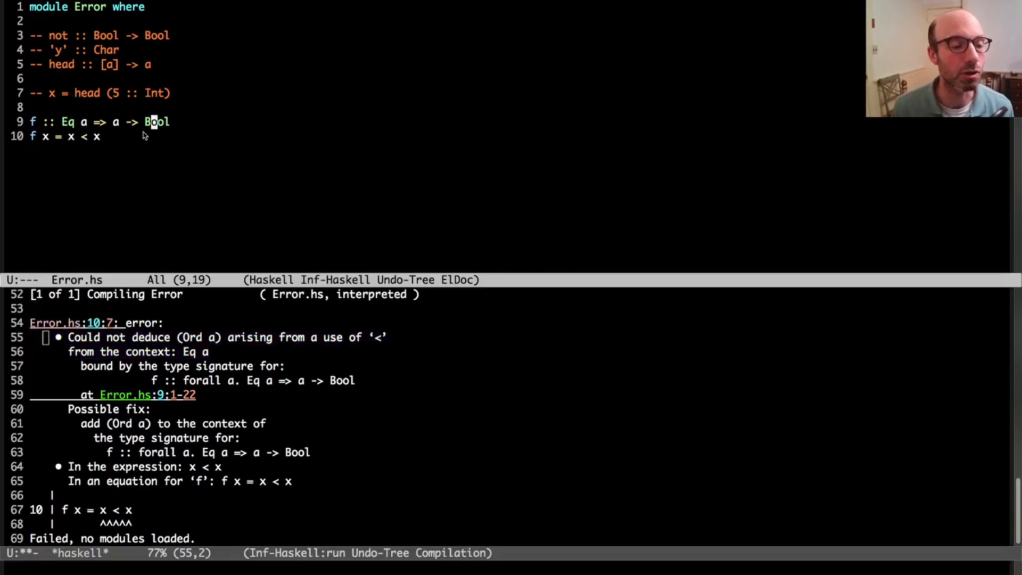
pyautogui.write('not')
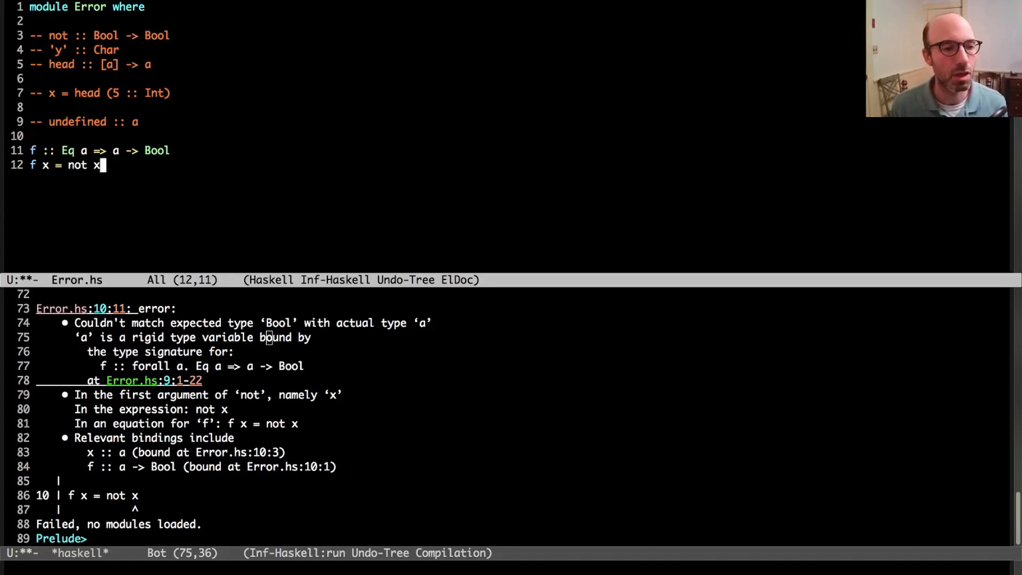
# Step: Try f x = not undefined, then restore f x = not x to reproduce the rigid-type error
pyautogui.write('undefined')
pyautogui.click(84, 121)
pyautogui.write('forall a.')
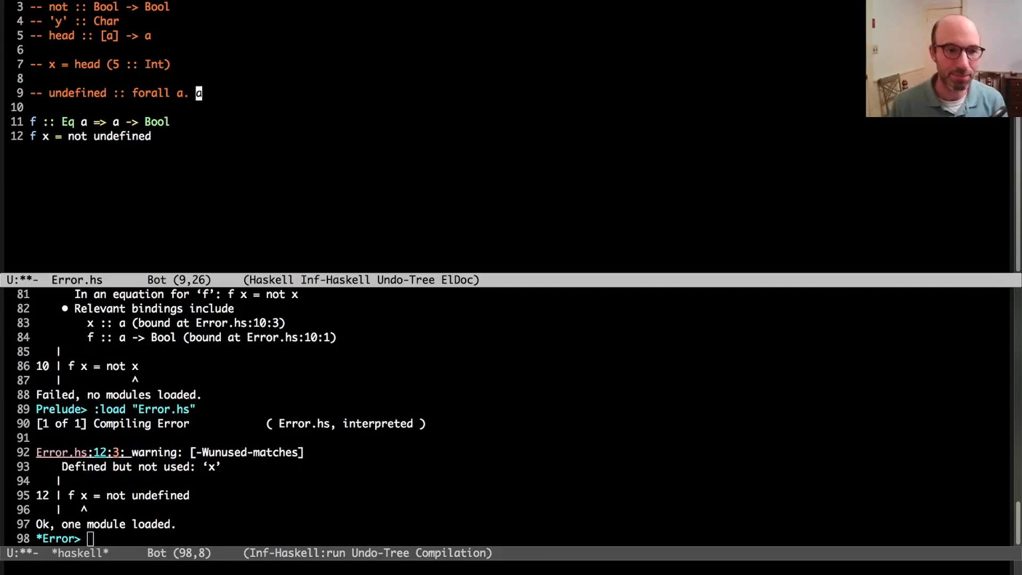
pyautogui.moveTo(153, 136)
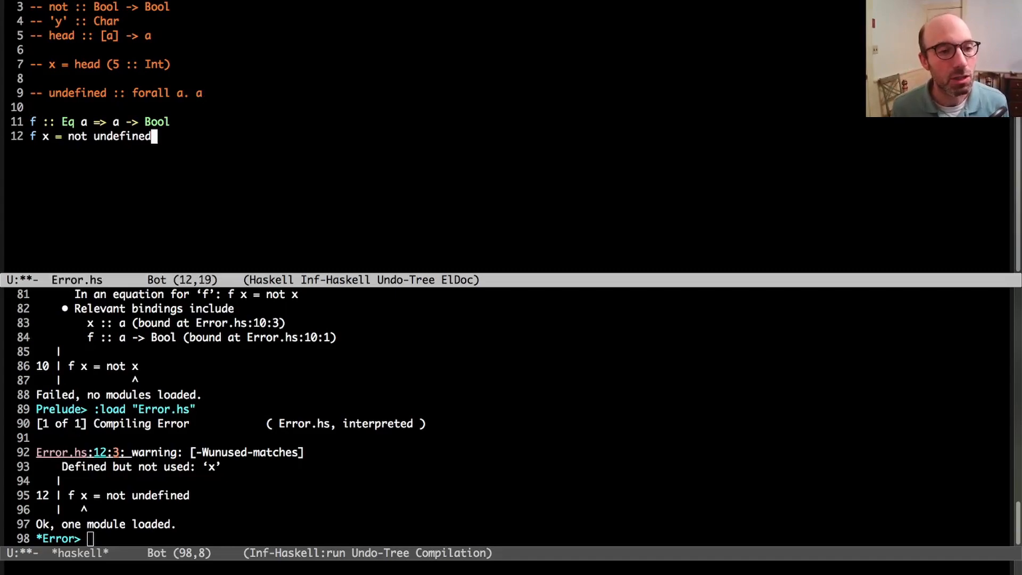
pyautogui.write('x')
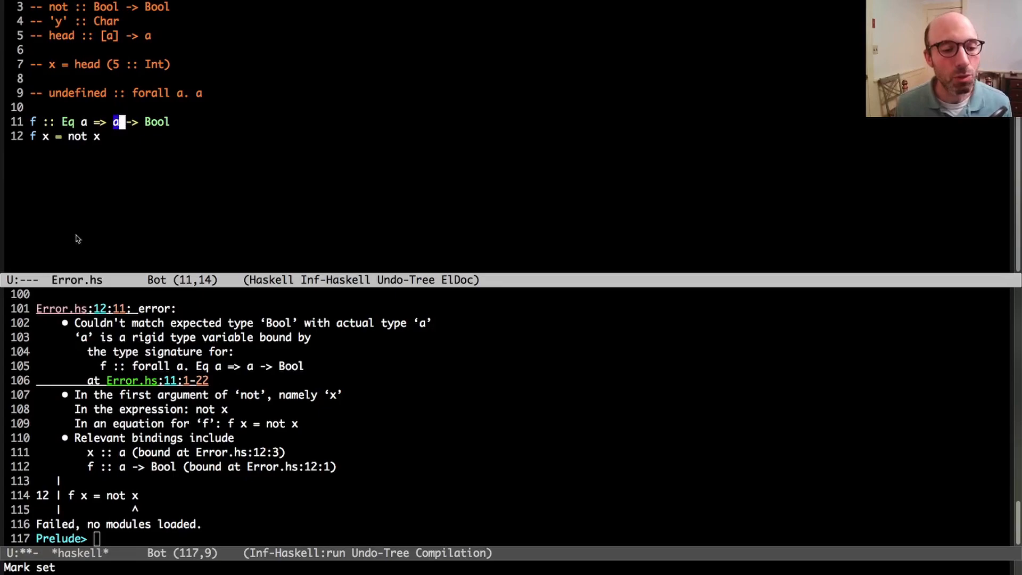
pyautogui.doubleClick(146, 338)
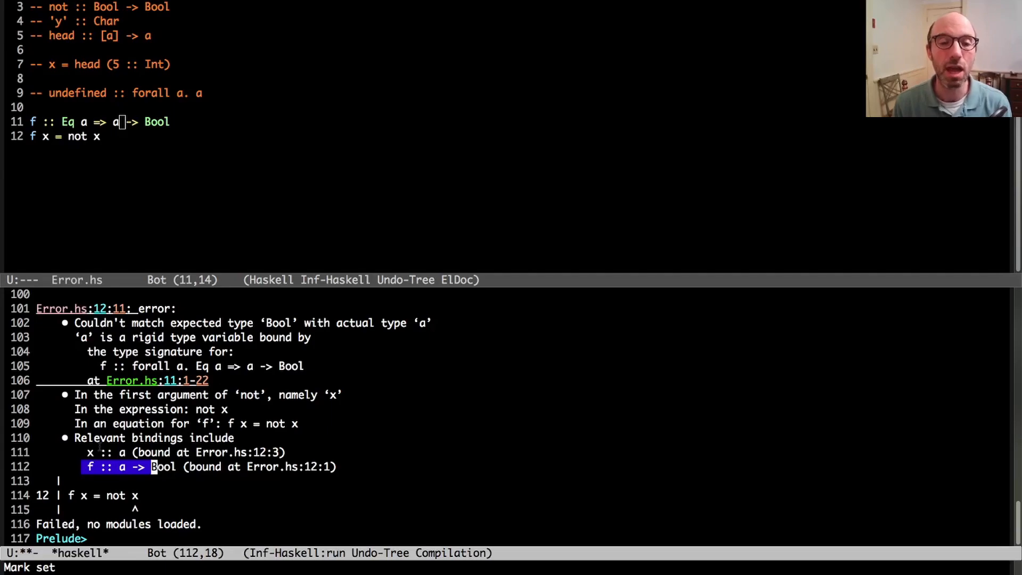
pyautogui.moveTo(457, 153)
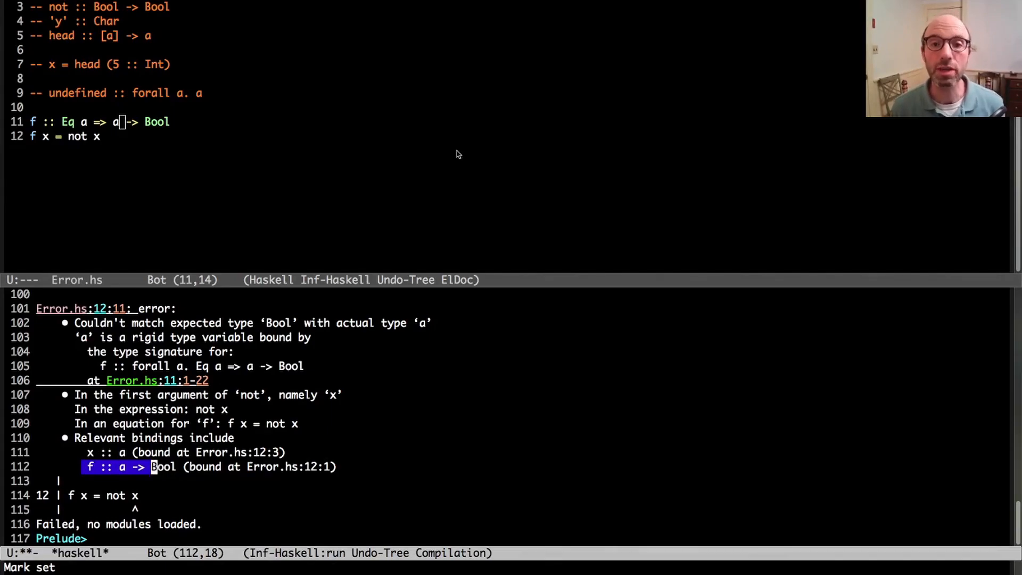